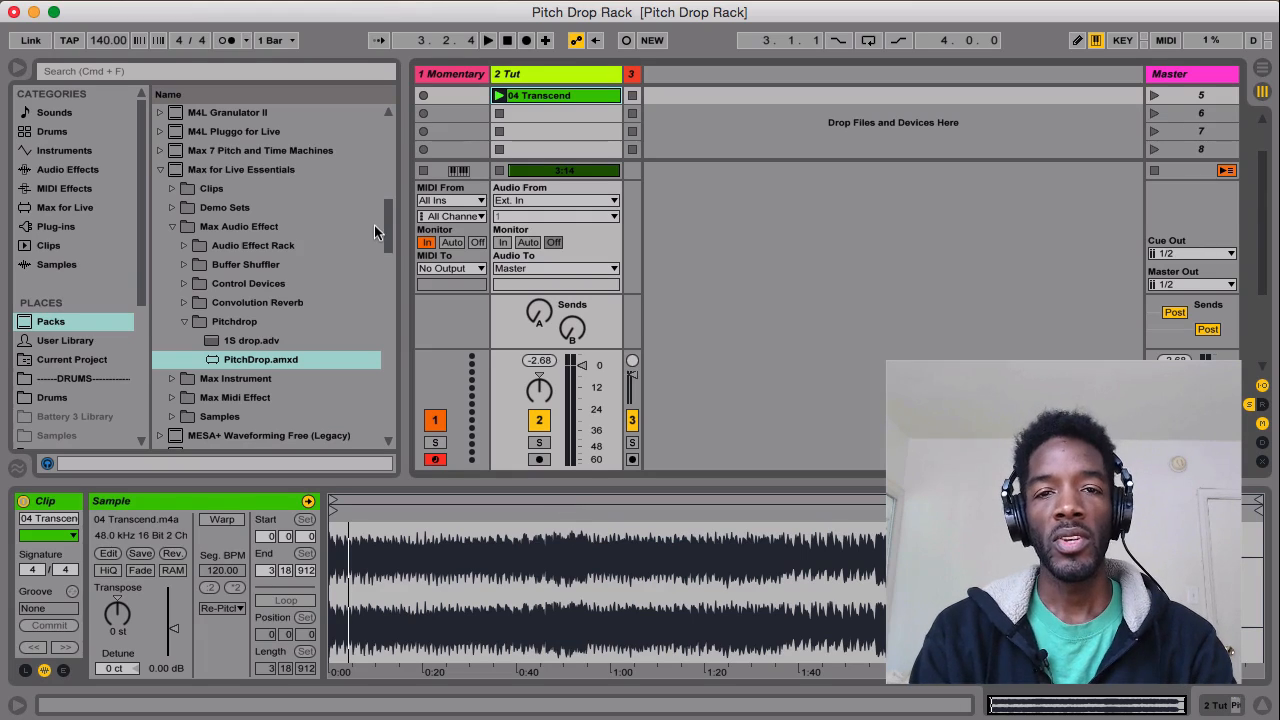
pyautogui.moveTo(283, 207)
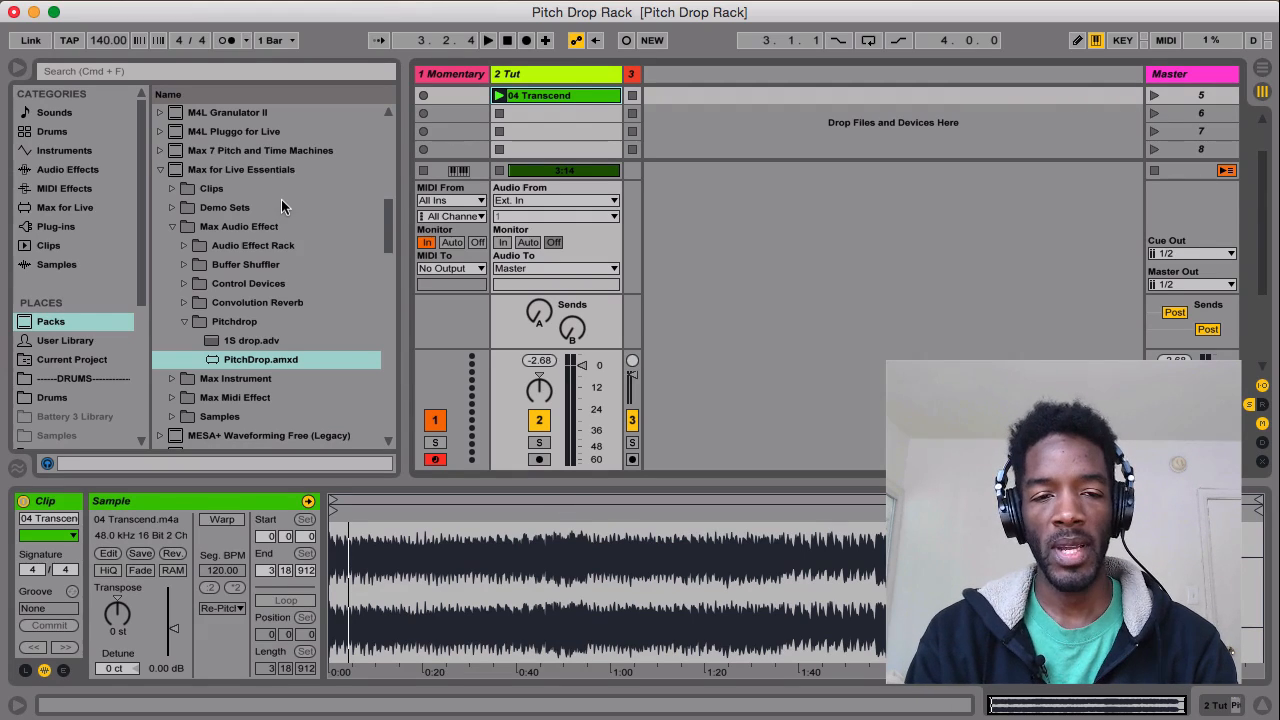
pyautogui.moveTo(68, 310)
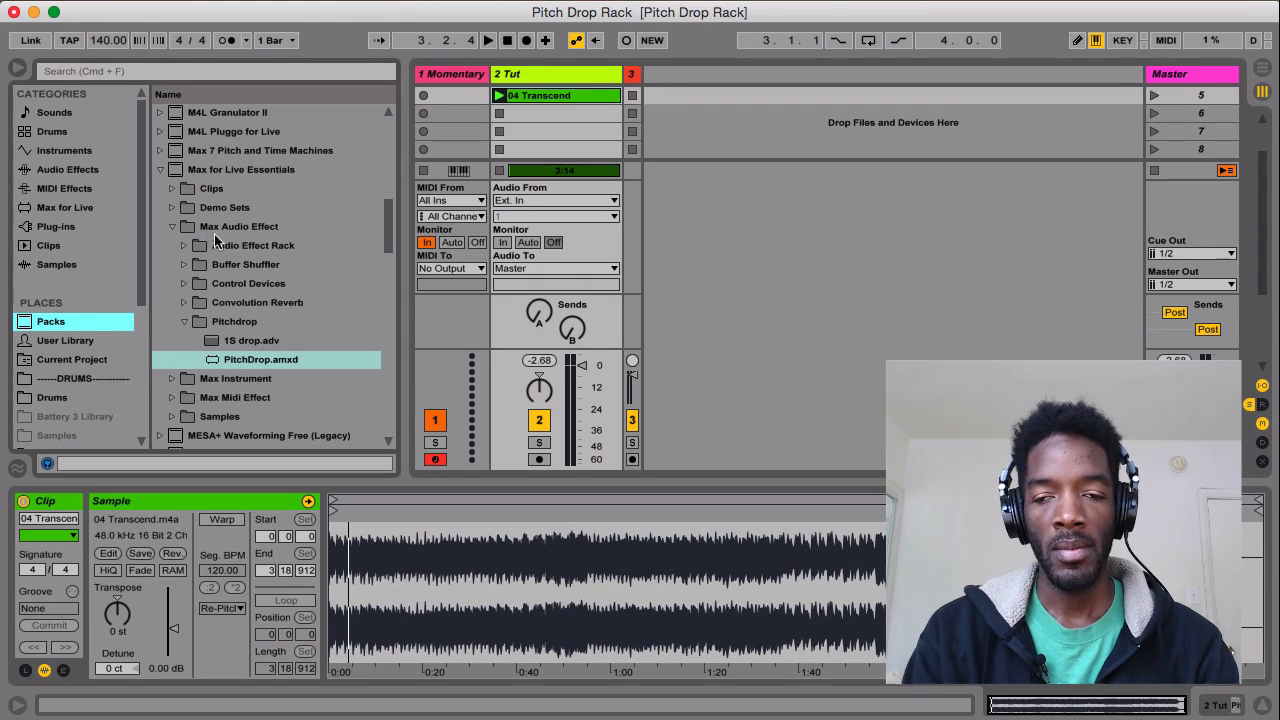
pyautogui.moveTo(250, 372)
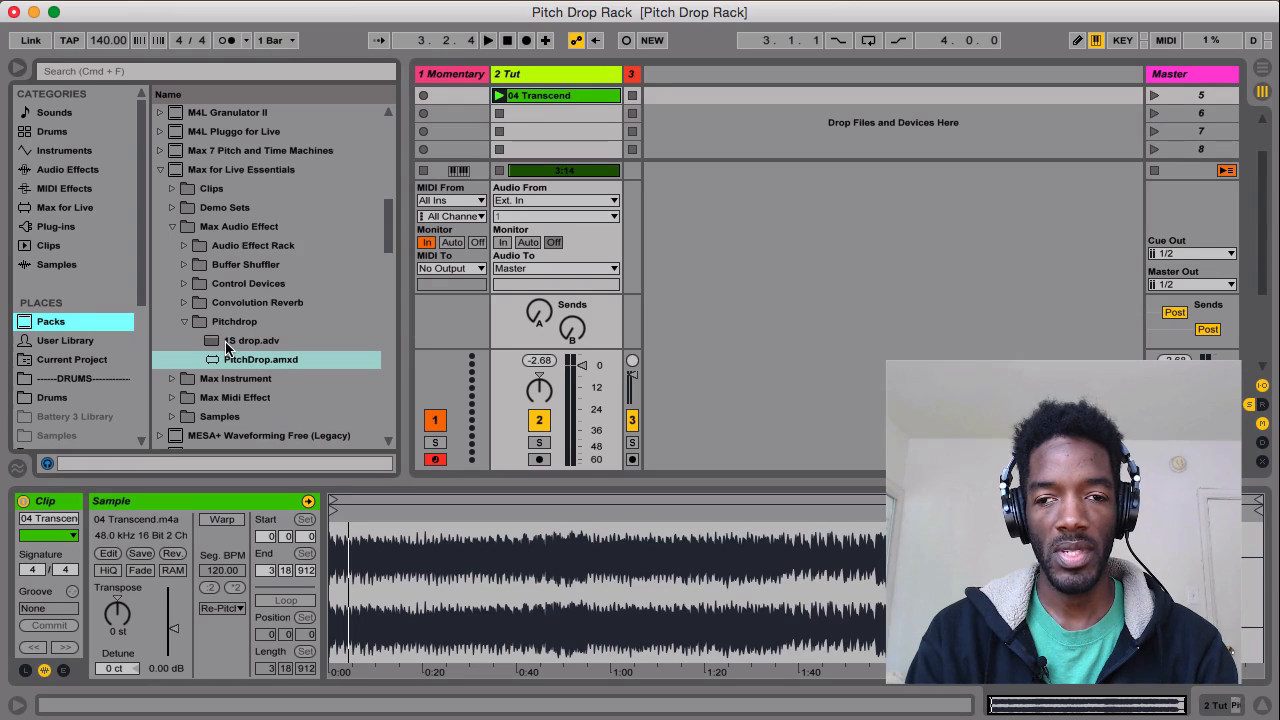
pyautogui.moveTo(150, 78)
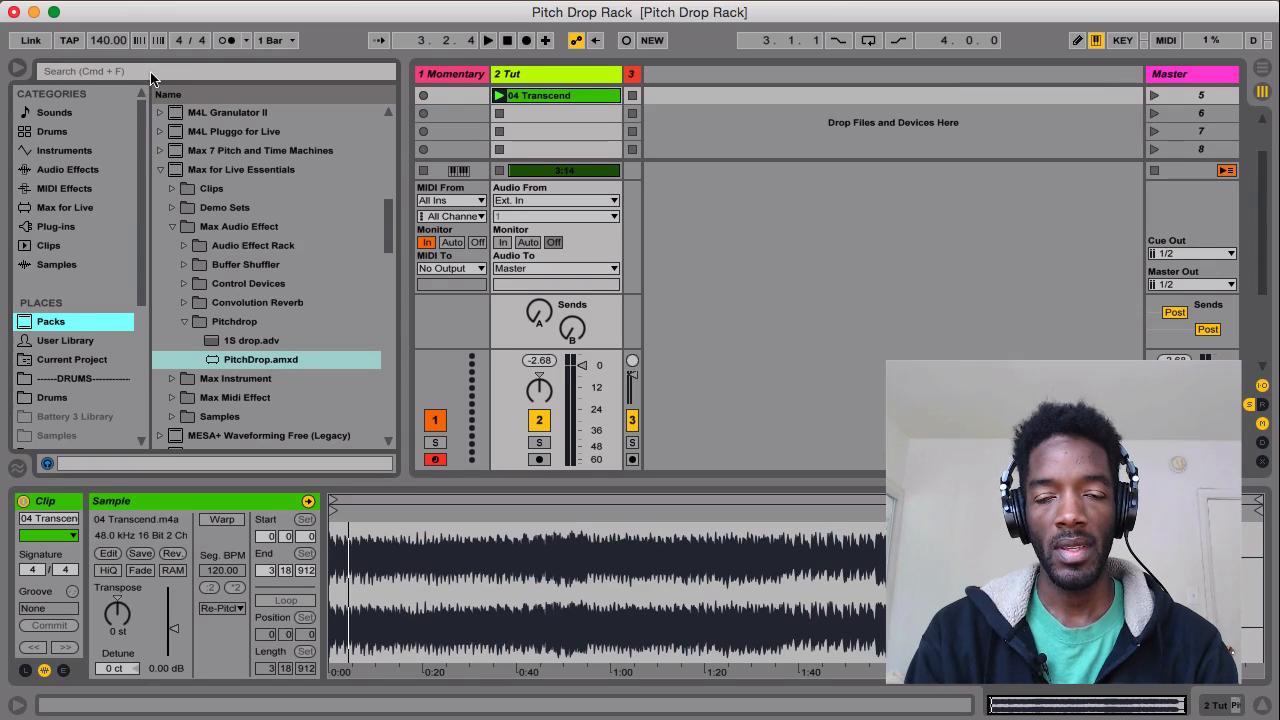
pyautogui.moveTo(220, 333)
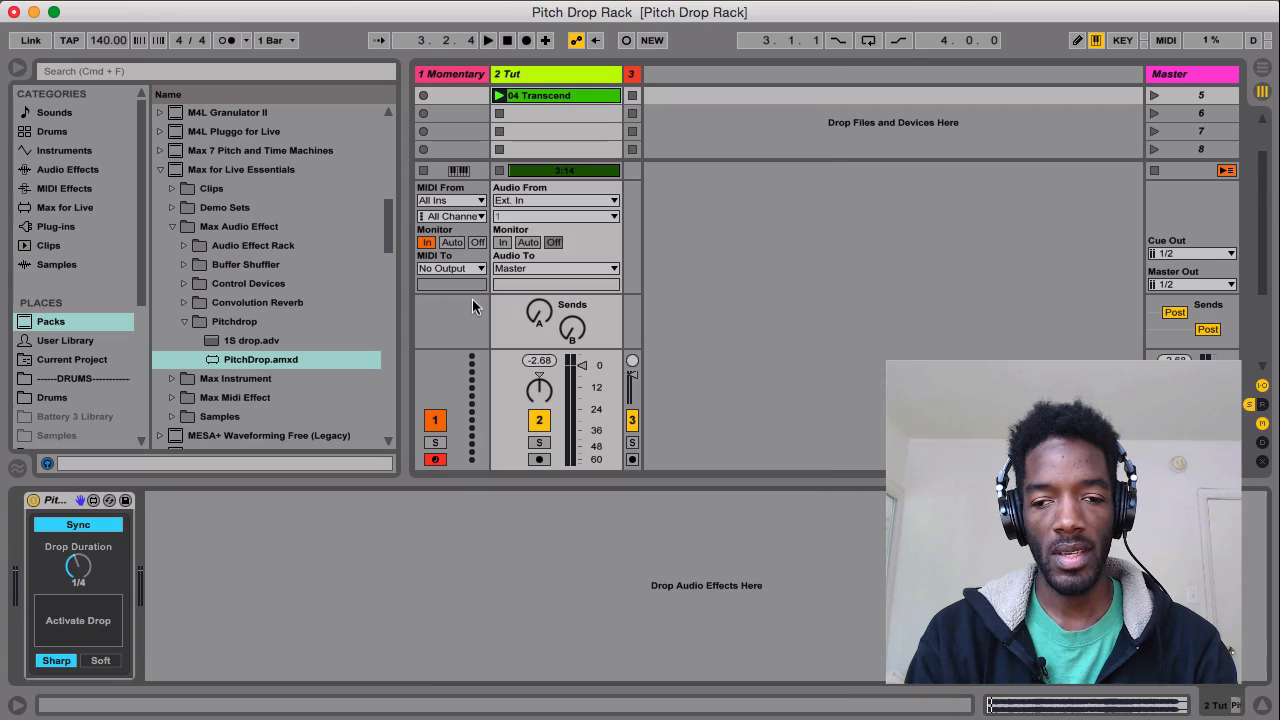
pyautogui.moveTo(525, 132)
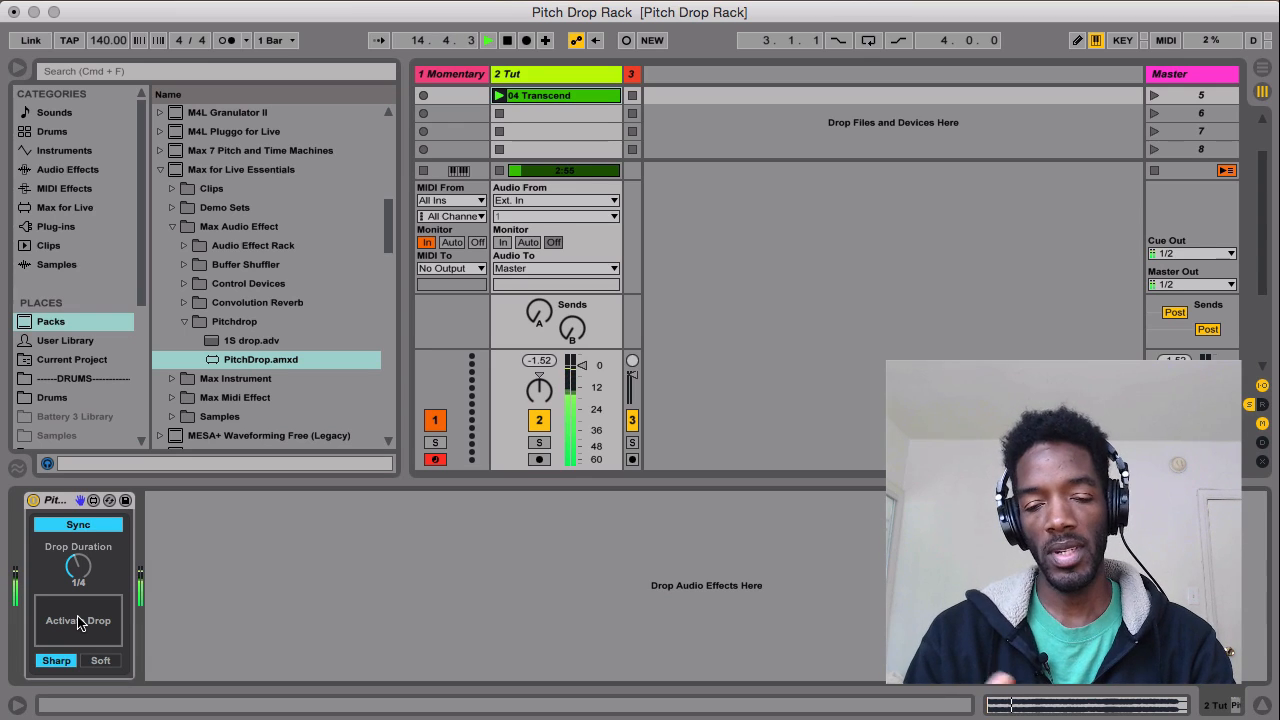
# Step: Set Pitch Drop's drop duration to 1/2 and audition a drop and resume
pyautogui.moveTo(78, 567); pyautogui.dragTo(82, 560)
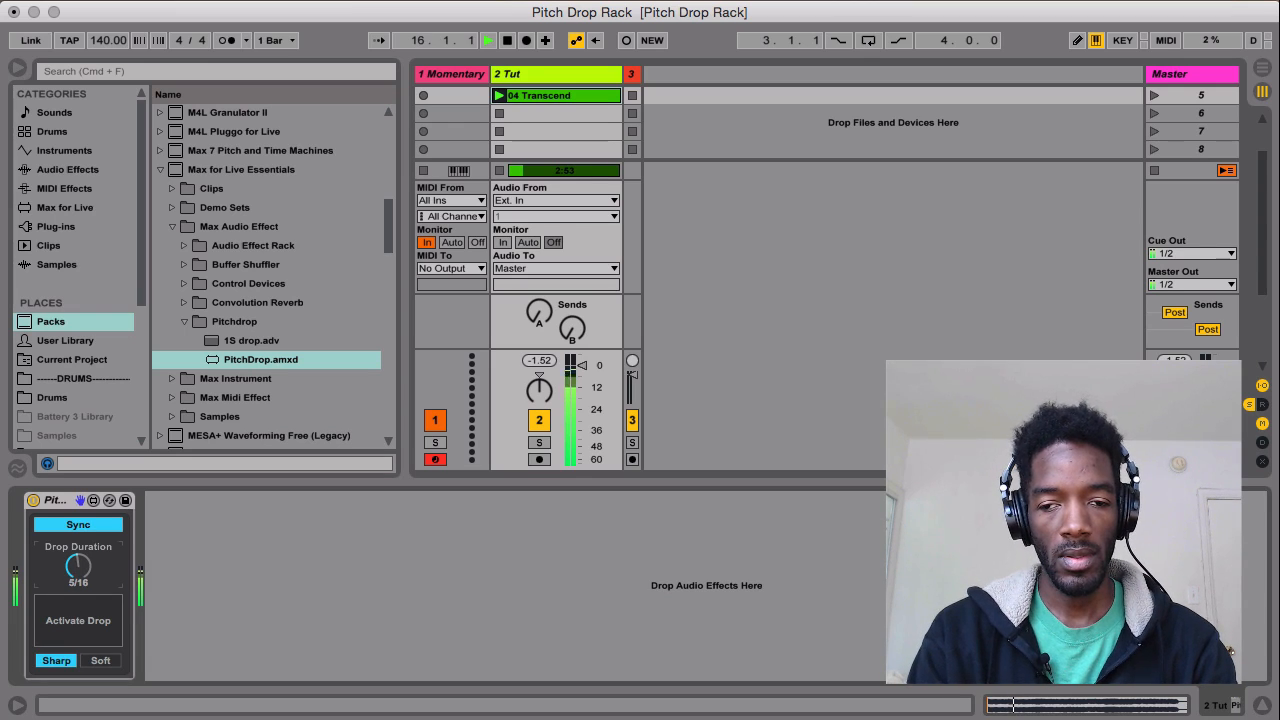
pyautogui.moveTo(78, 568); pyautogui.dragTo(78, 555)
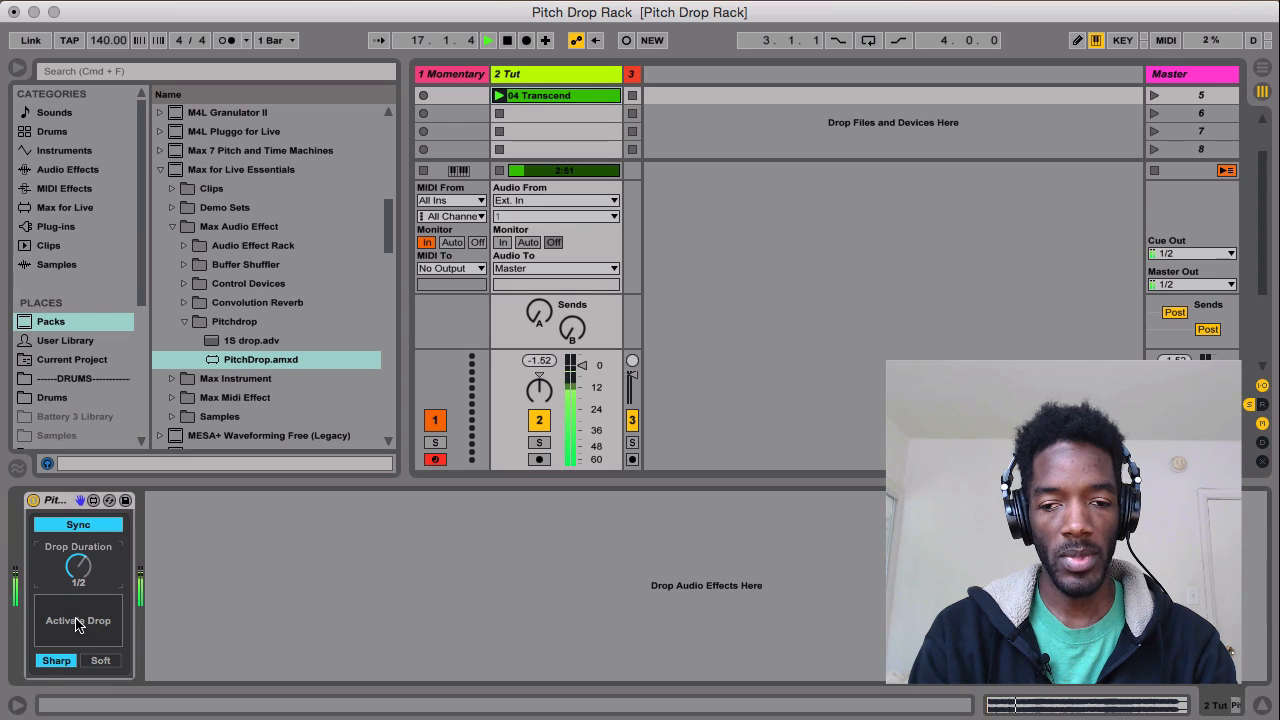
pyautogui.click(78, 620)
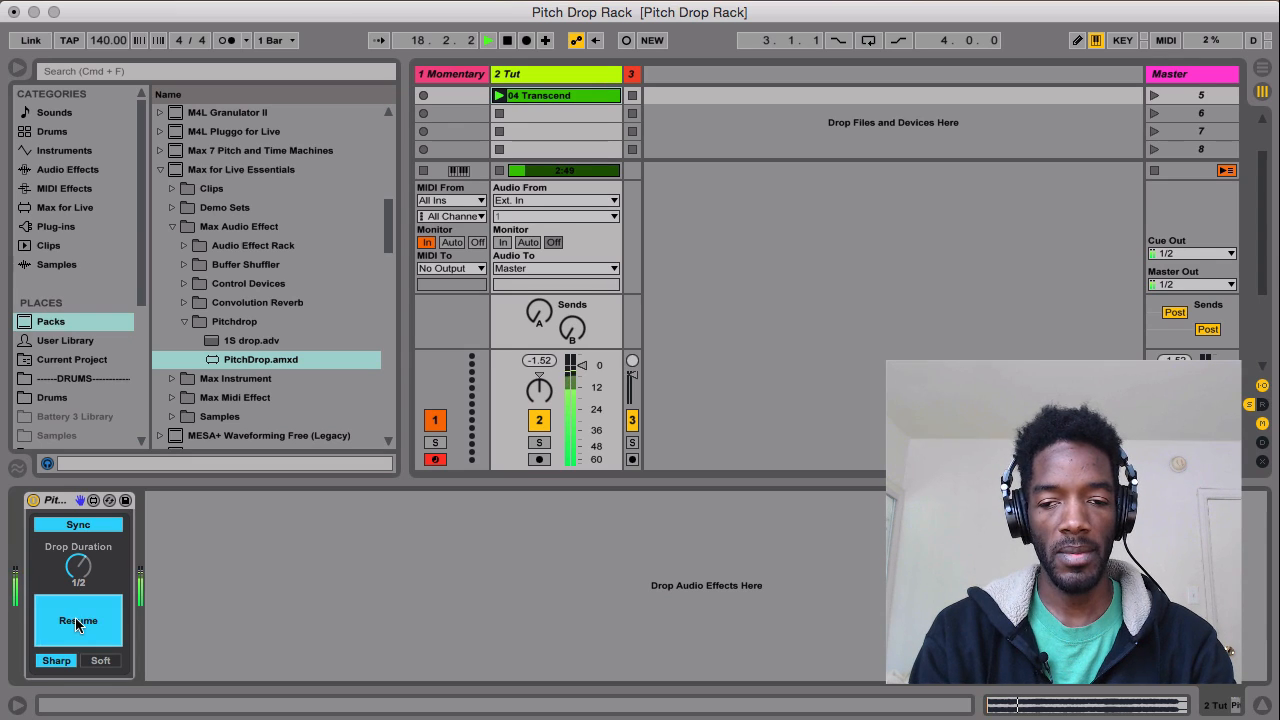
pyautogui.click(78, 620)
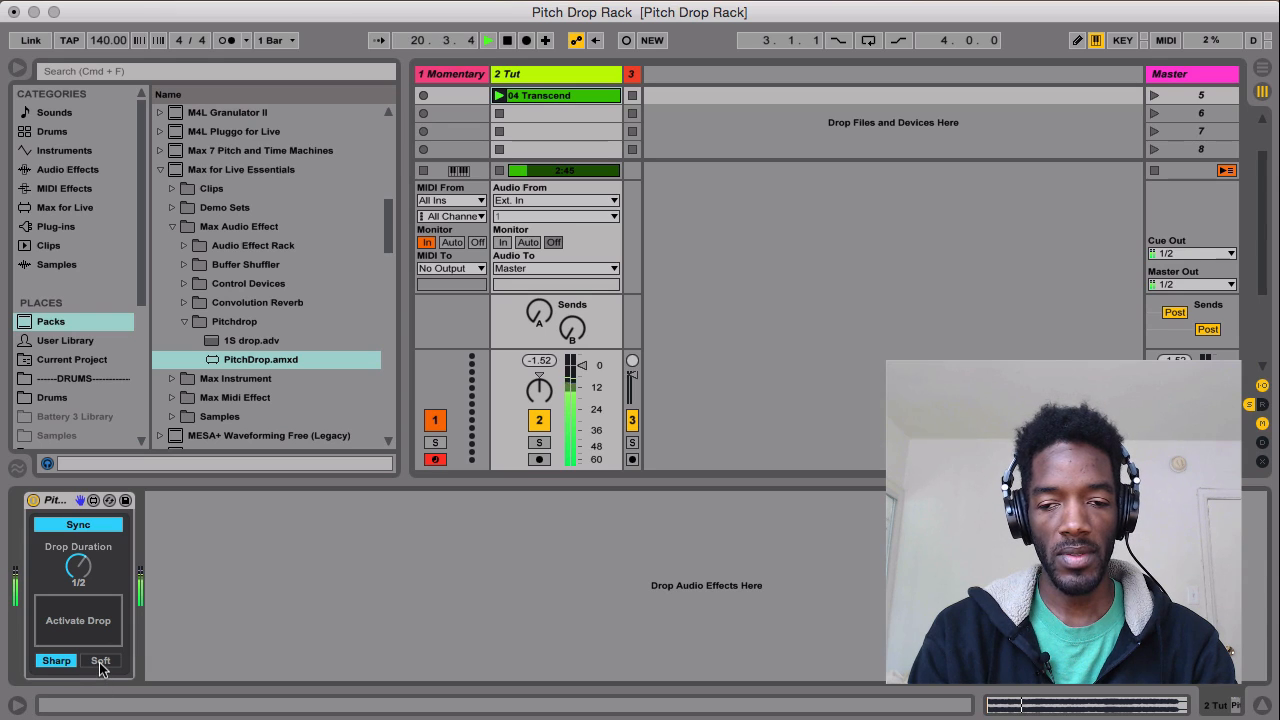
# Step: Switch the drop curve to Soft and audition another drop and resume
pyautogui.click(100, 660)
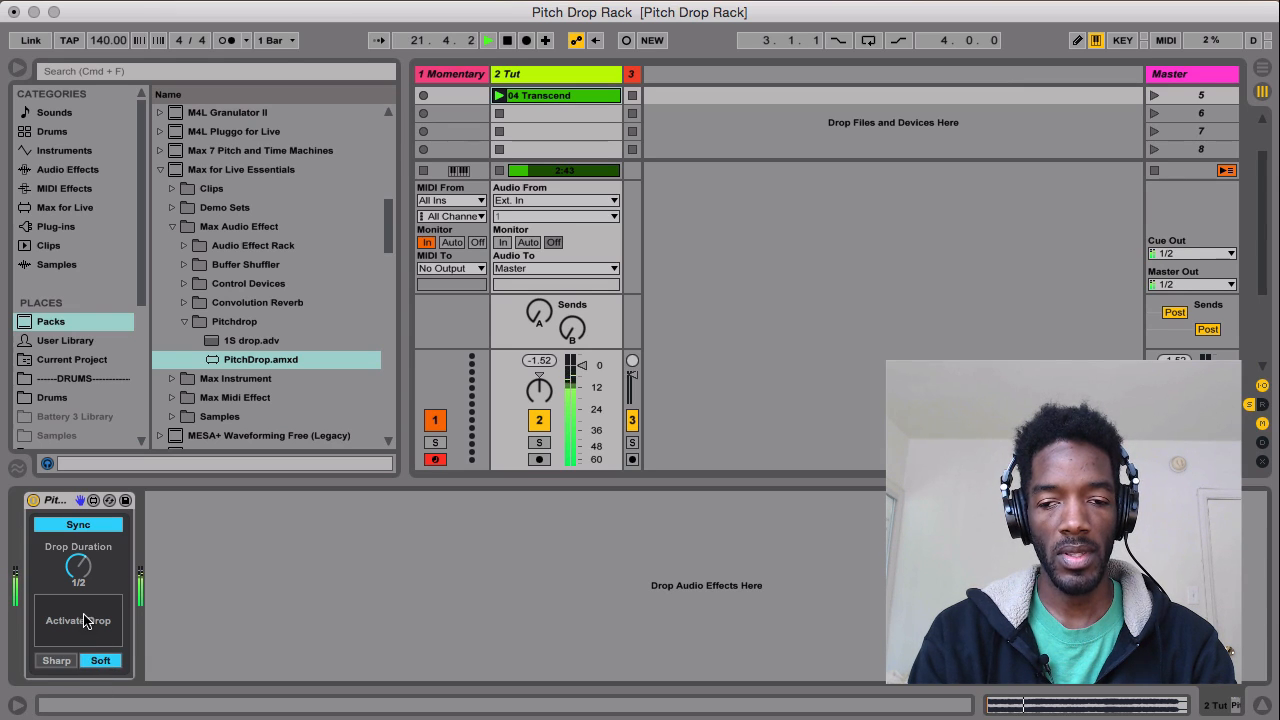
pyautogui.click(78, 620)
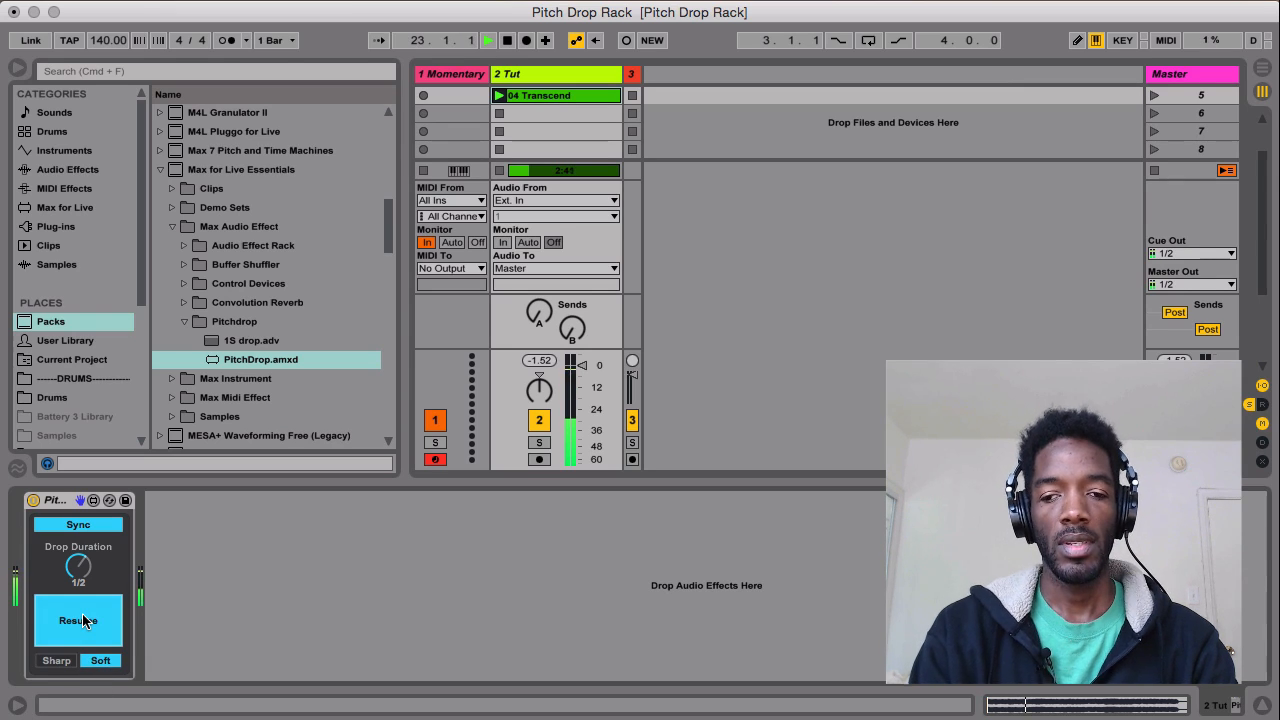
pyautogui.click(78, 620)
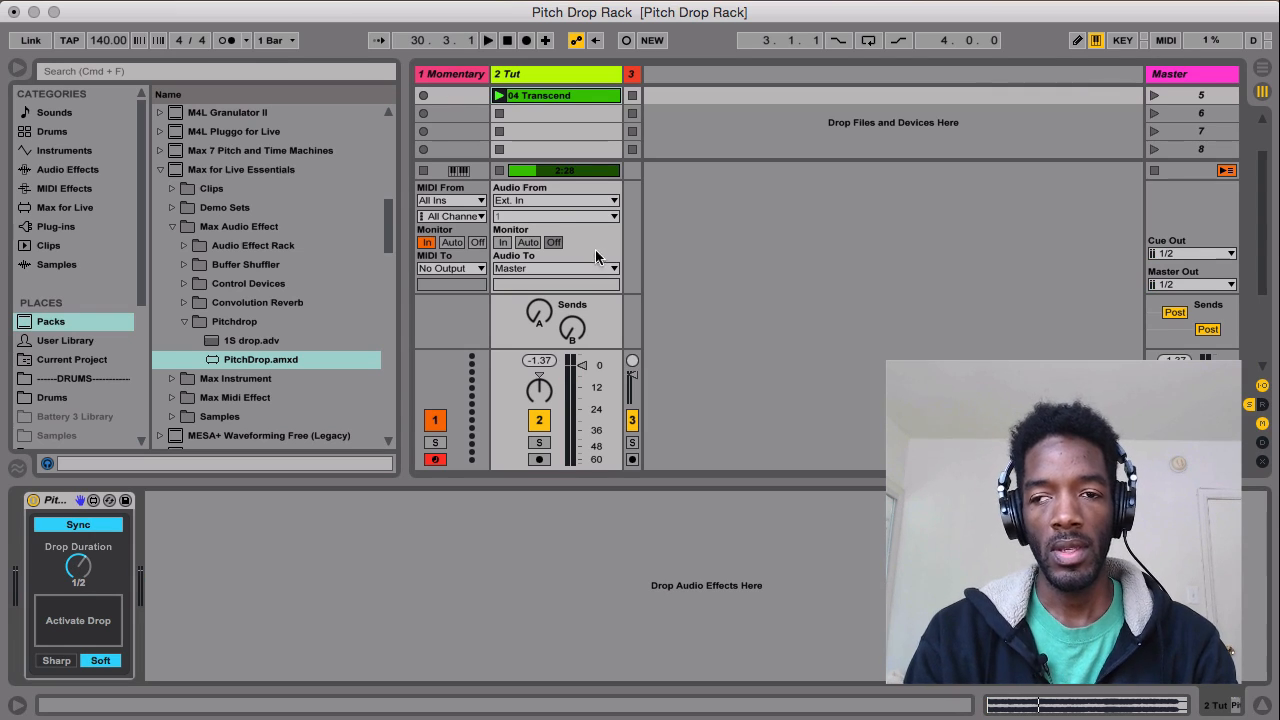
pyautogui.moveTo(452, 105)
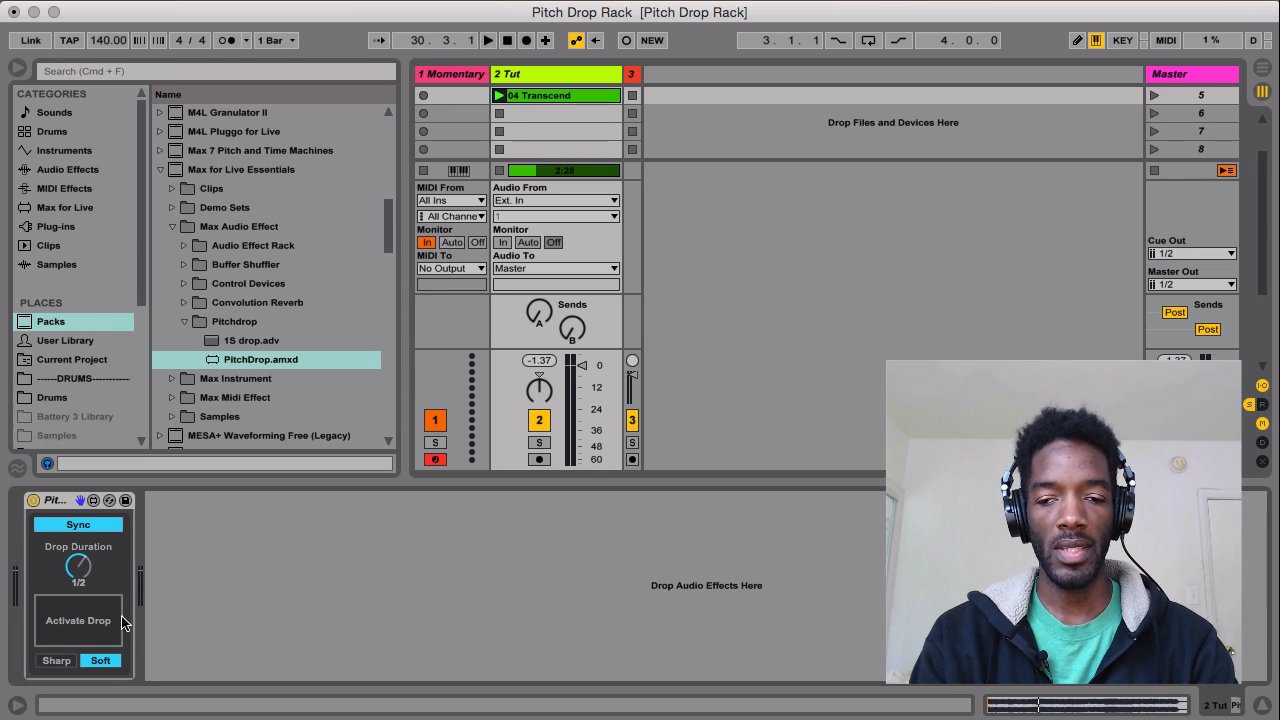
pyautogui.moveTo(452, 84)
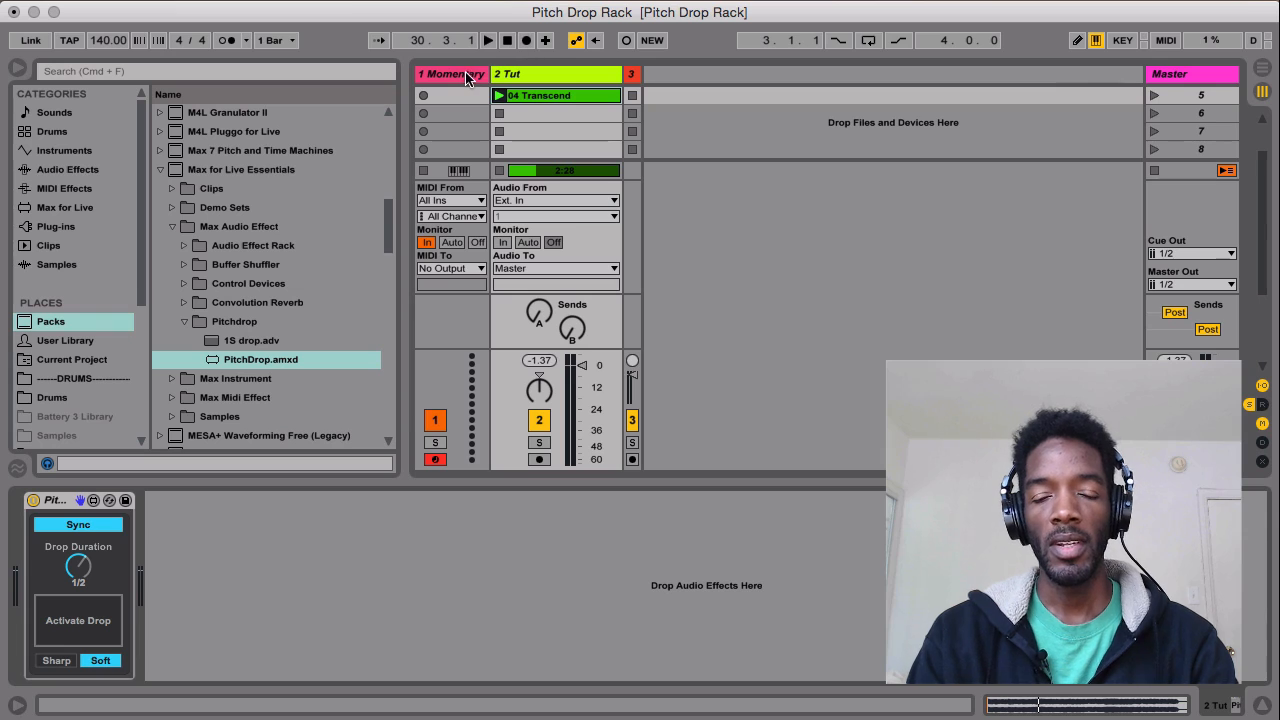
# Step: Show the Momentary track's devices, with slot 1 mapped to Drop Activate
pyautogui.click(451, 74)
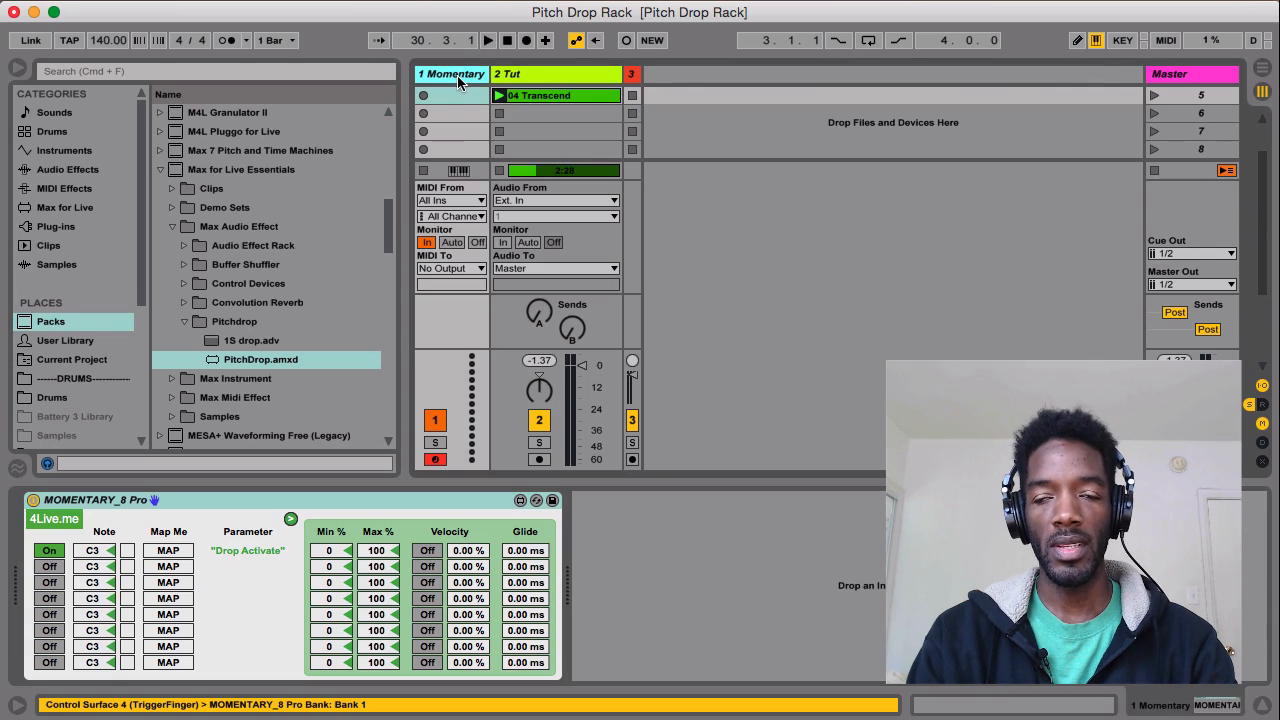
pyautogui.moveTo(283, 578)
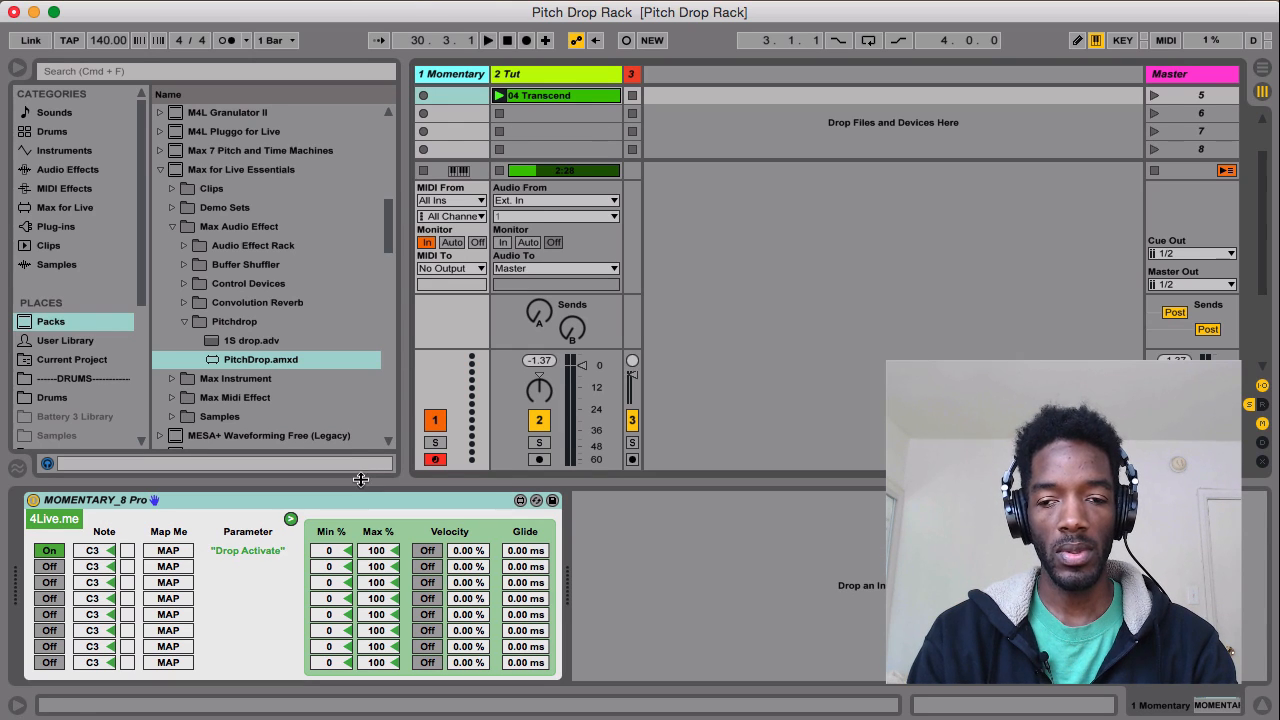
pyautogui.moveTo(248, 533)
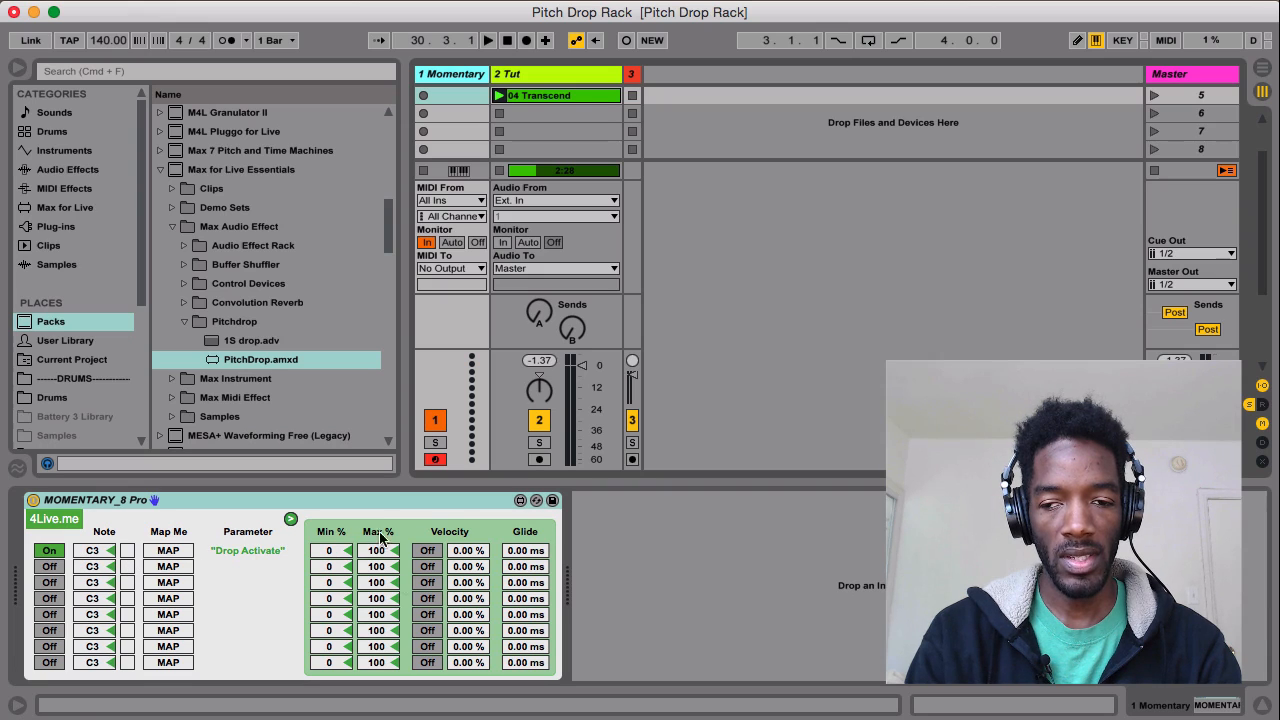
# Step: Collapse Momentary 8 Pro's Min/Max/Velocity/Glide panel, leaving C3 mapped to Drop Activate
pyautogui.click(291, 520)
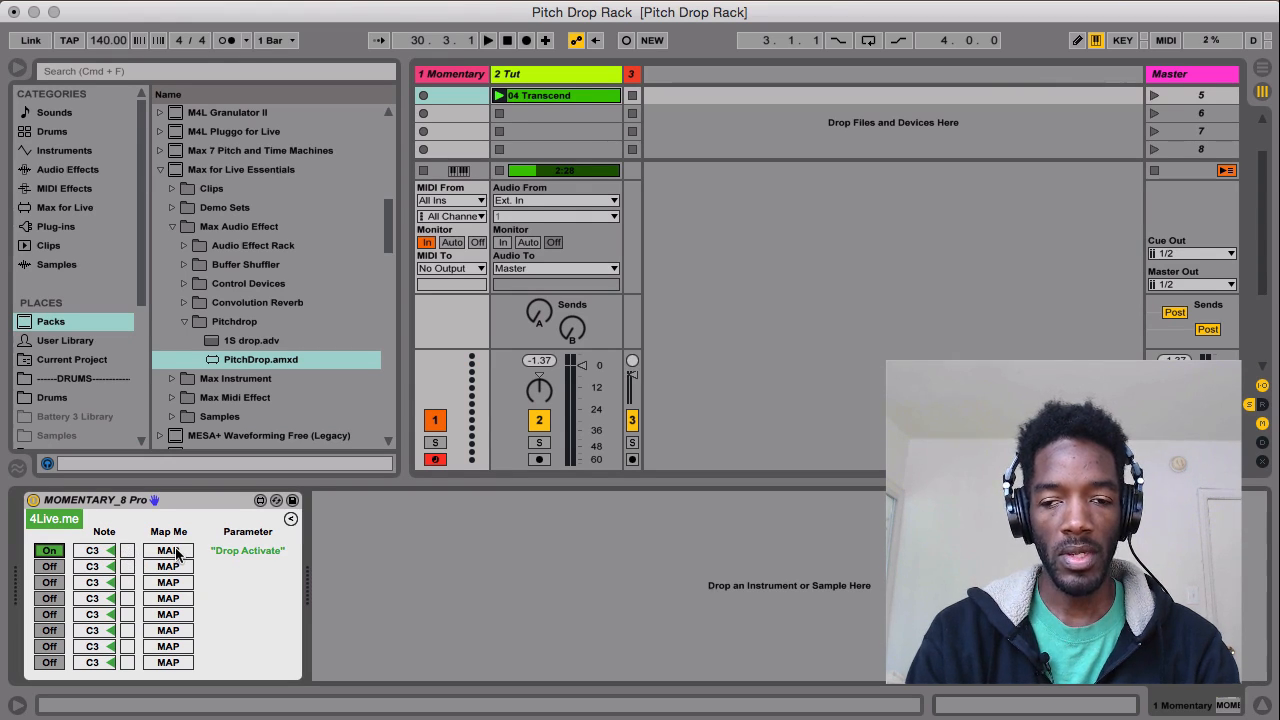
pyautogui.click(167, 550)
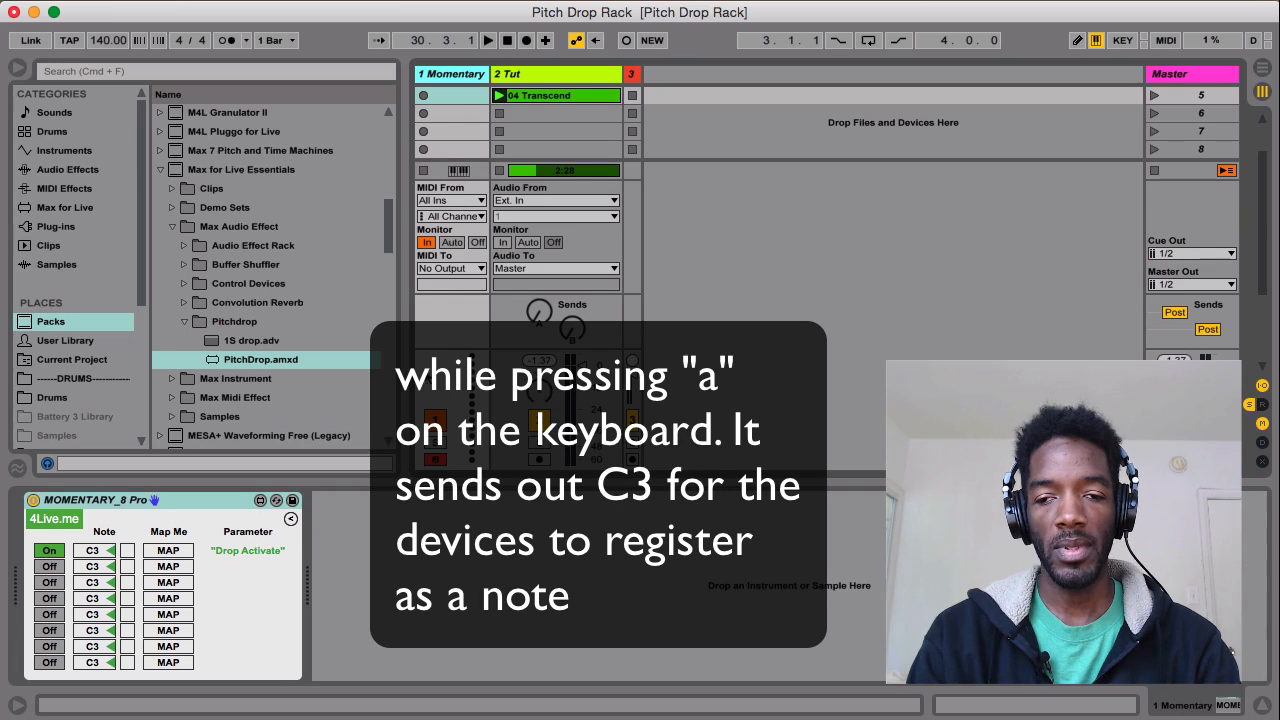
pyautogui.moveTo(428, 252)
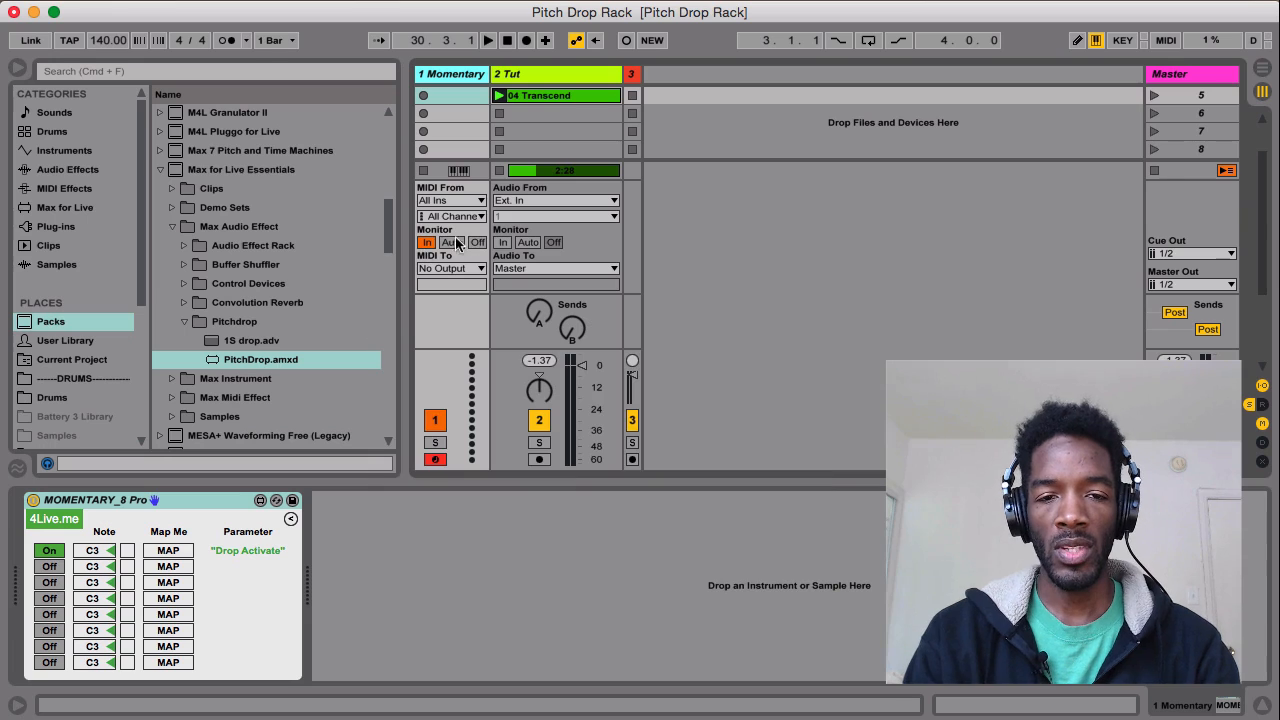
pyautogui.moveTo(425, 413)
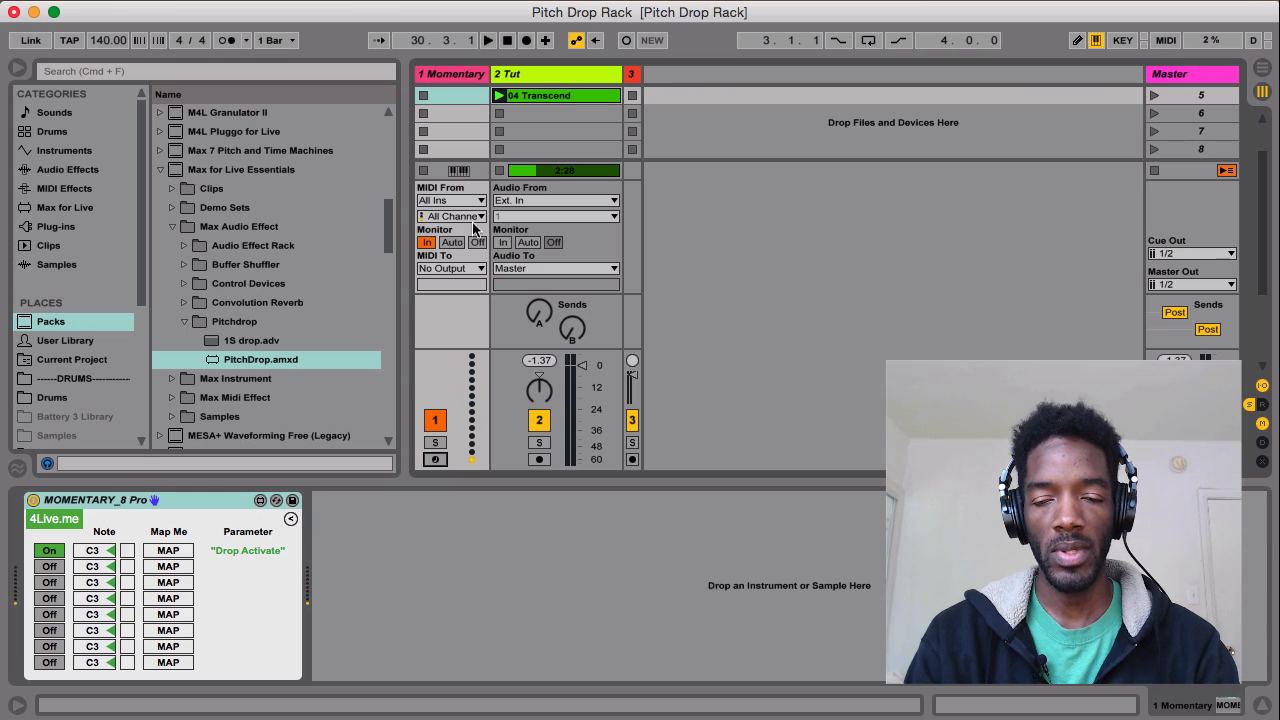
# Step: Show the Tut track's Pitch Drop, launch 04 Transcend, and test drops
pyautogui.click(555, 74)
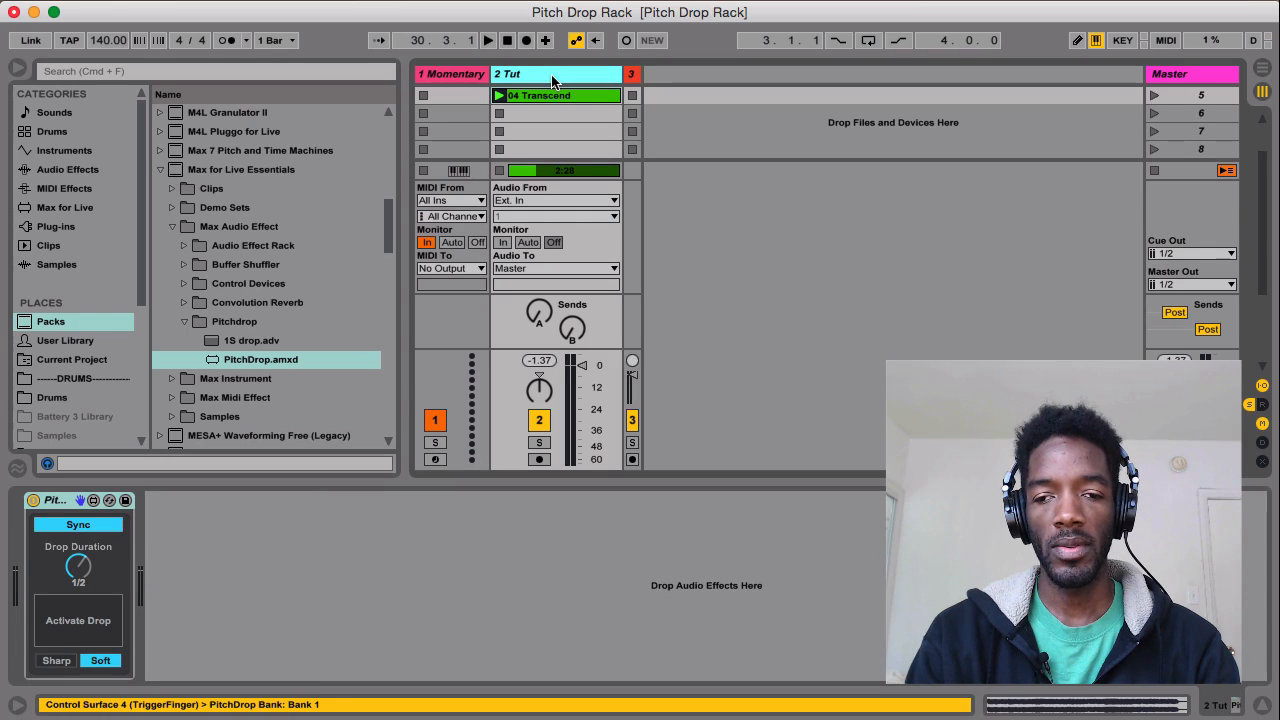
pyautogui.click(78, 620)
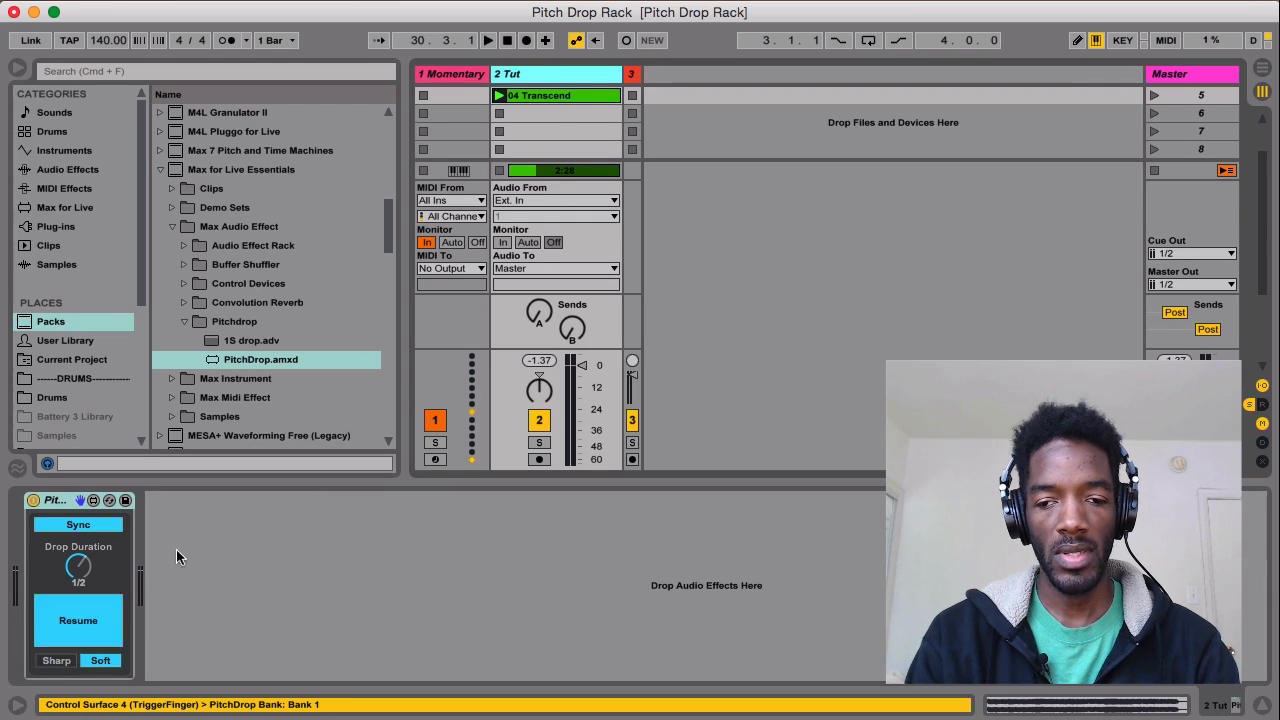
pyautogui.click(78, 620)
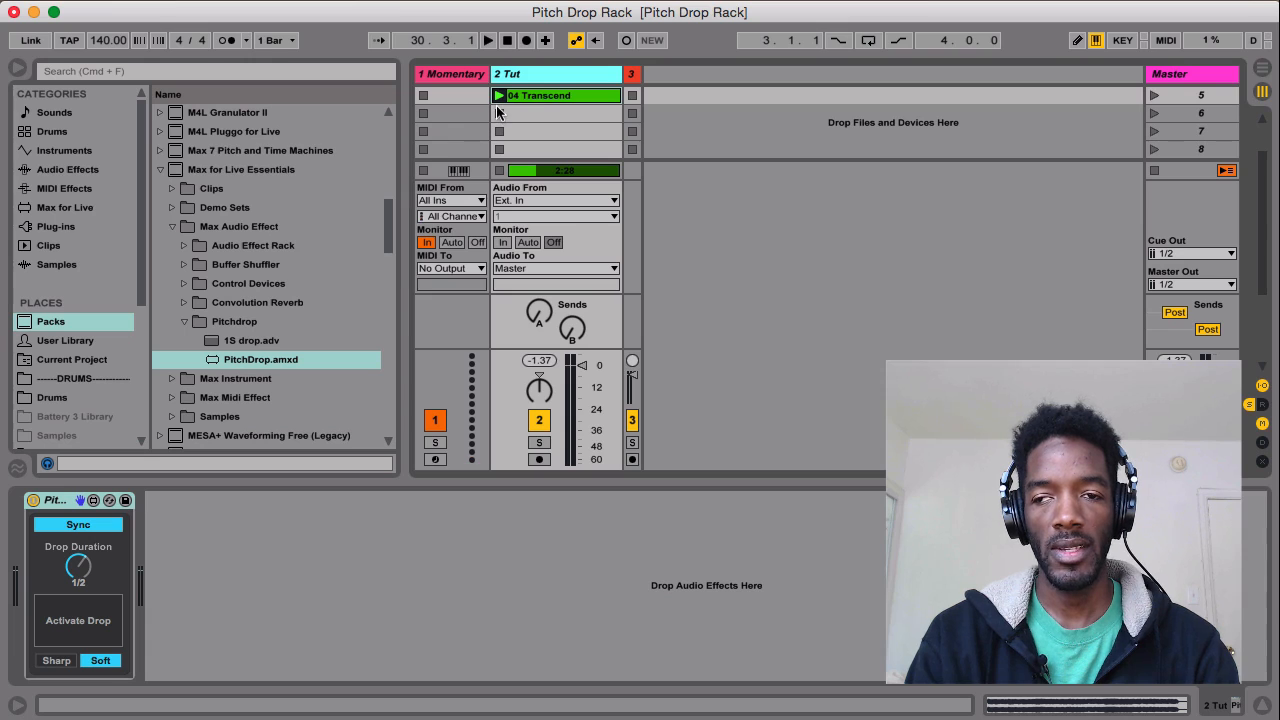
pyautogui.click(78, 620)
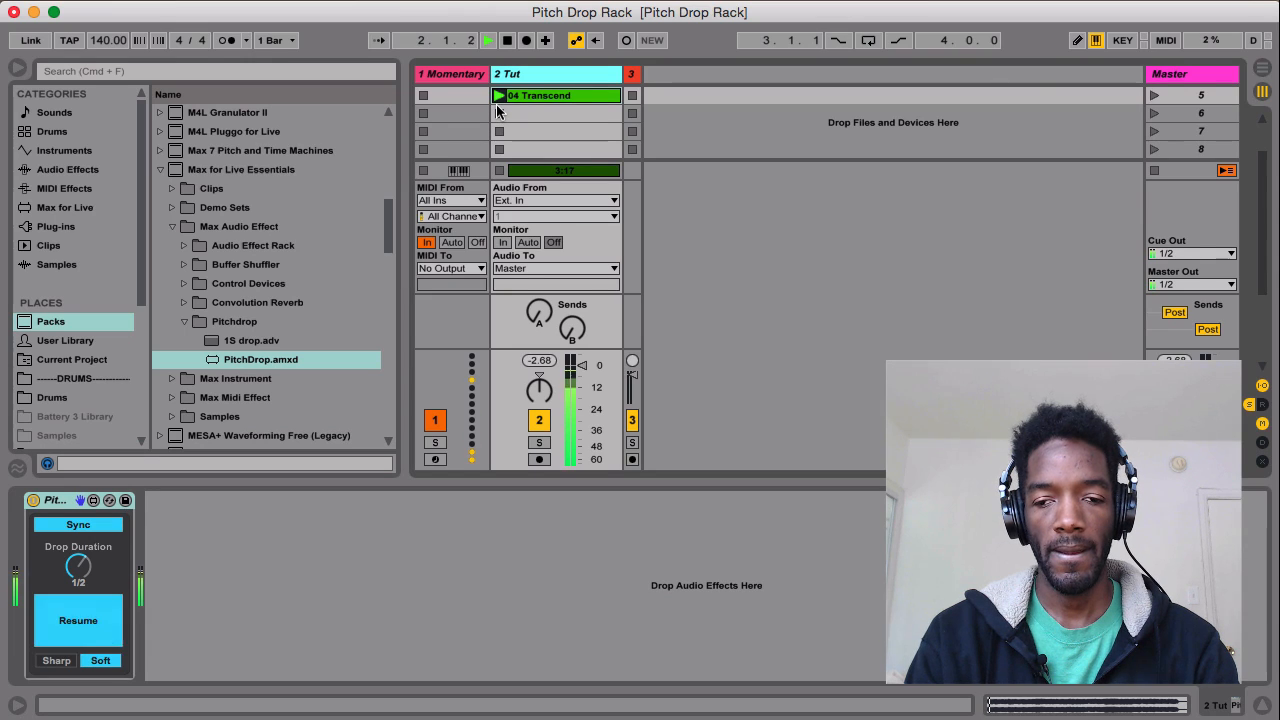
pyautogui.click(78, 620)
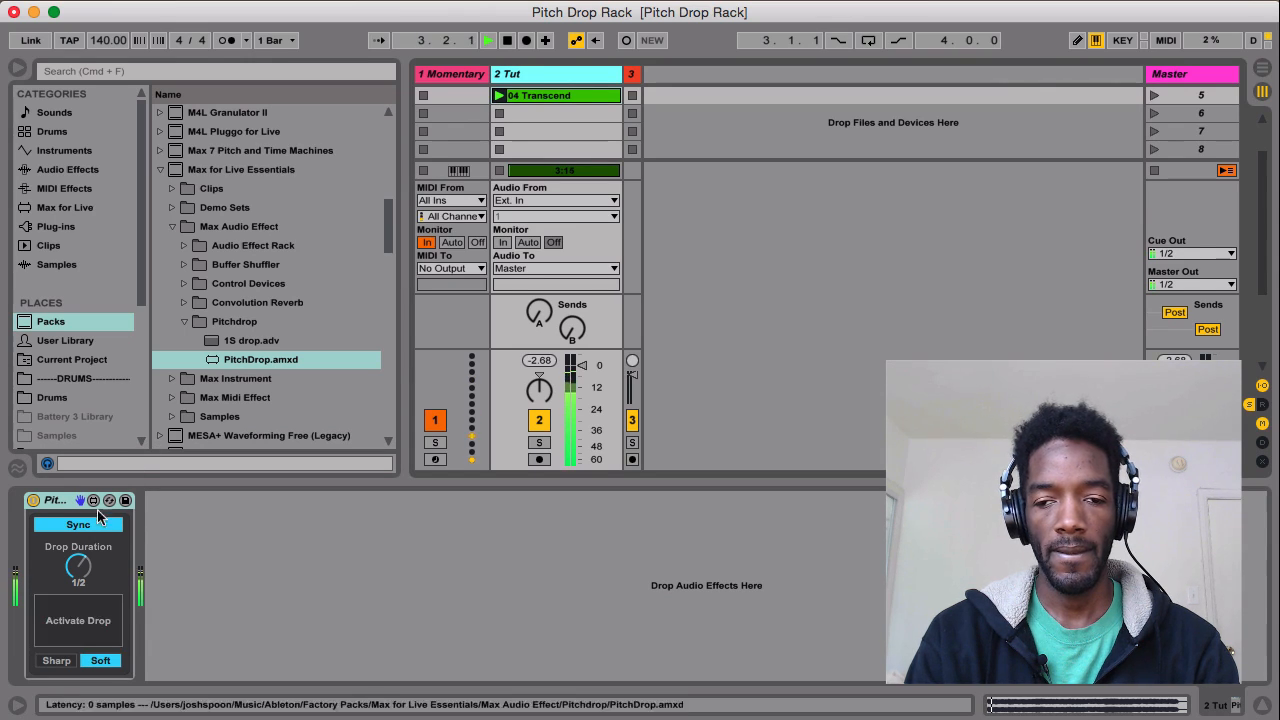
pyautogui.click(78, 620)
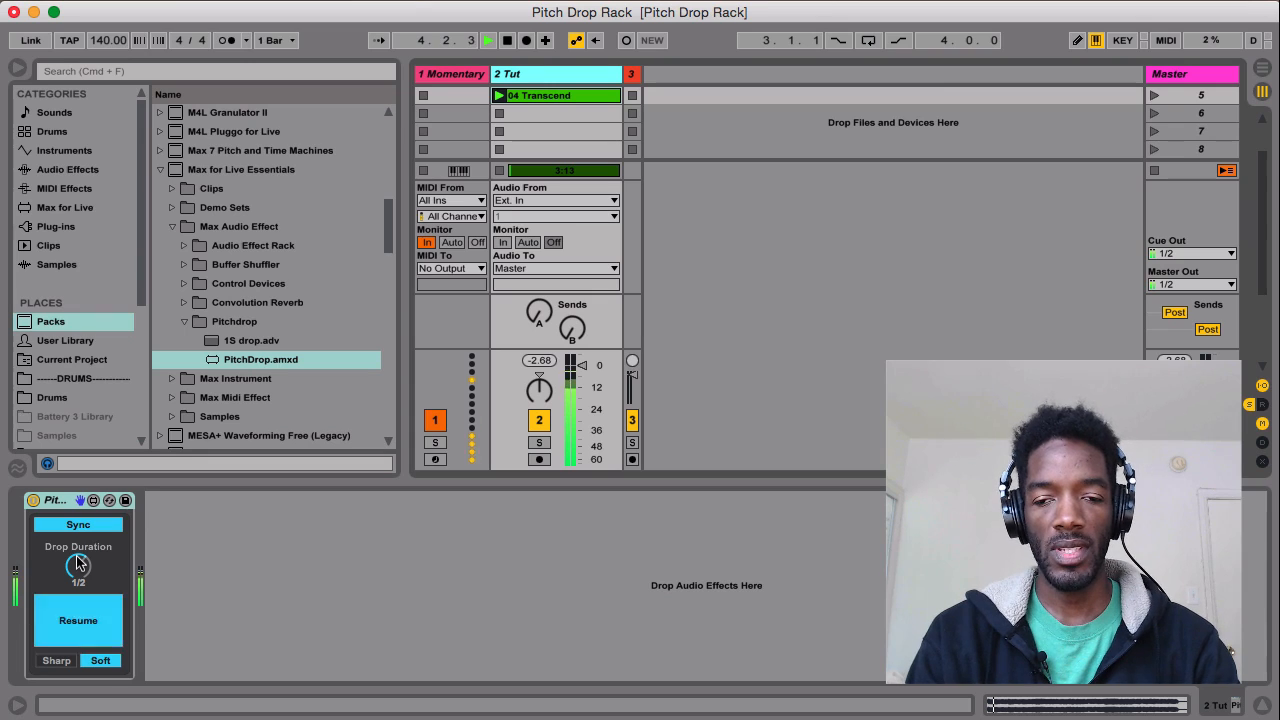
pyautogui.click(78, 620)
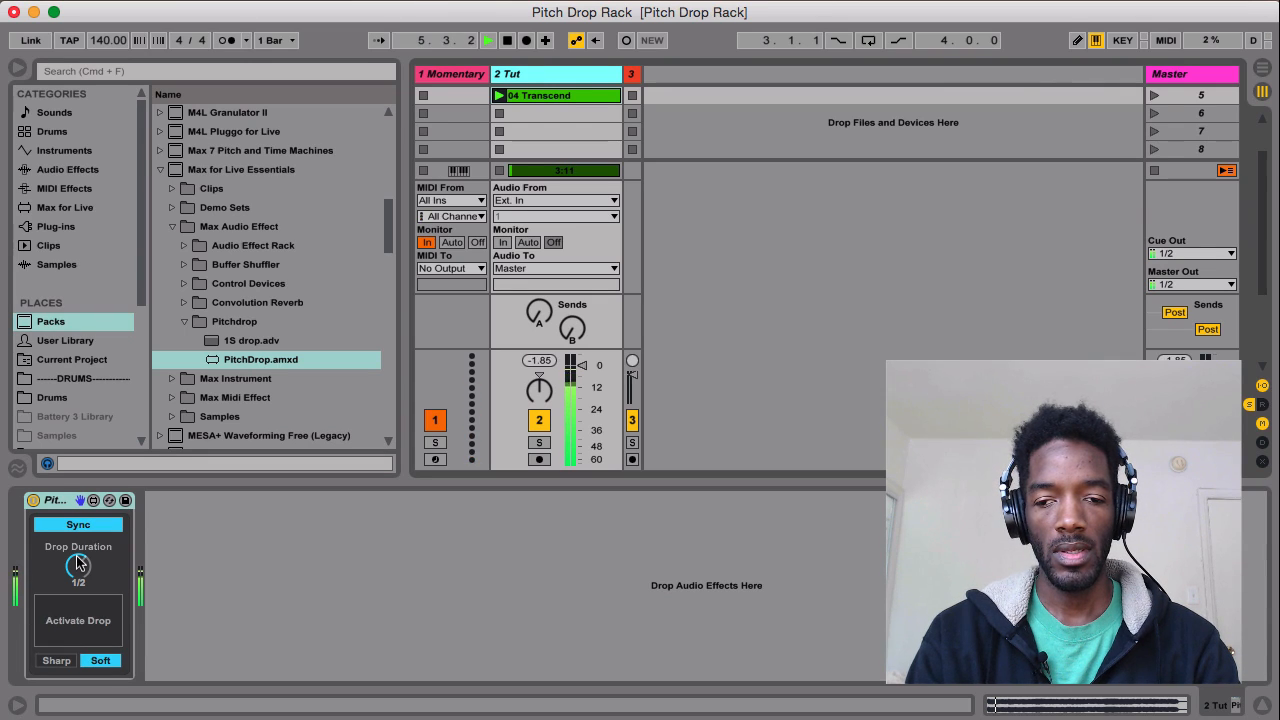
# Step: Shorten the drop duration to 3/16 and test the drop again
pyautogui.moveTo(78, 567); pyautogui.dragTo(78, 575)
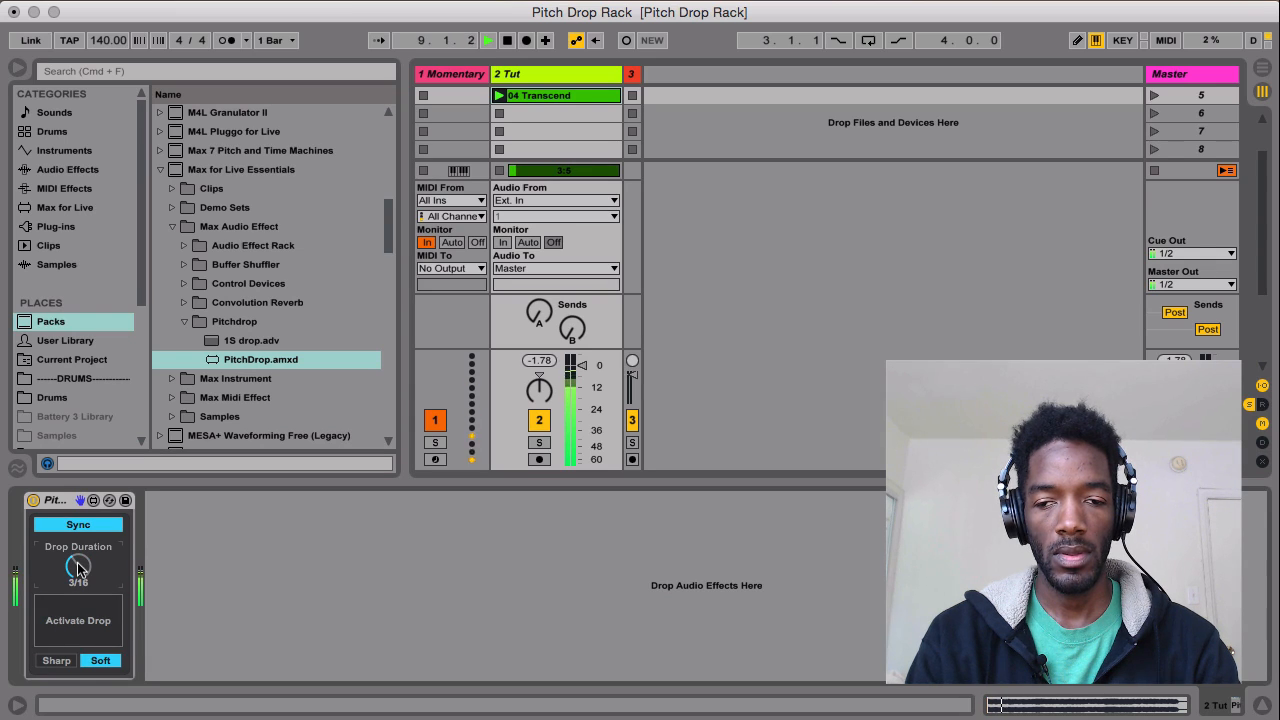
pyautogui.click(78, 620)
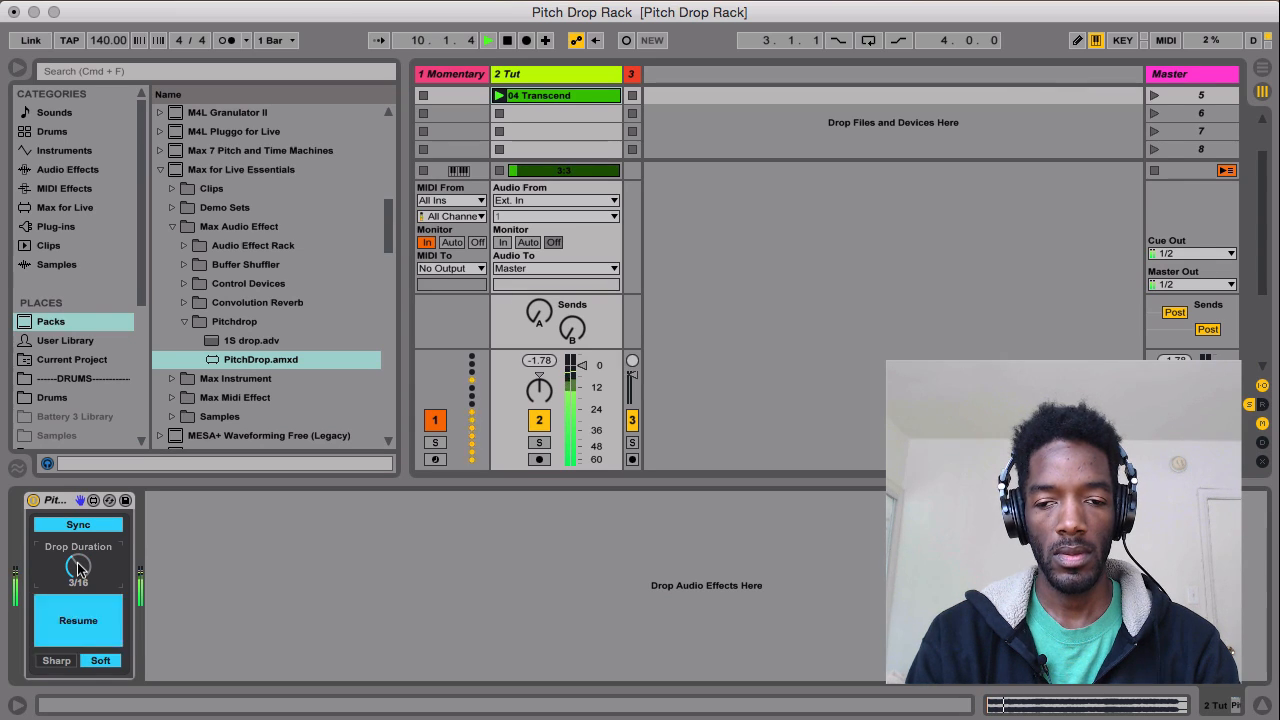
pyautogui.click(78, 620)
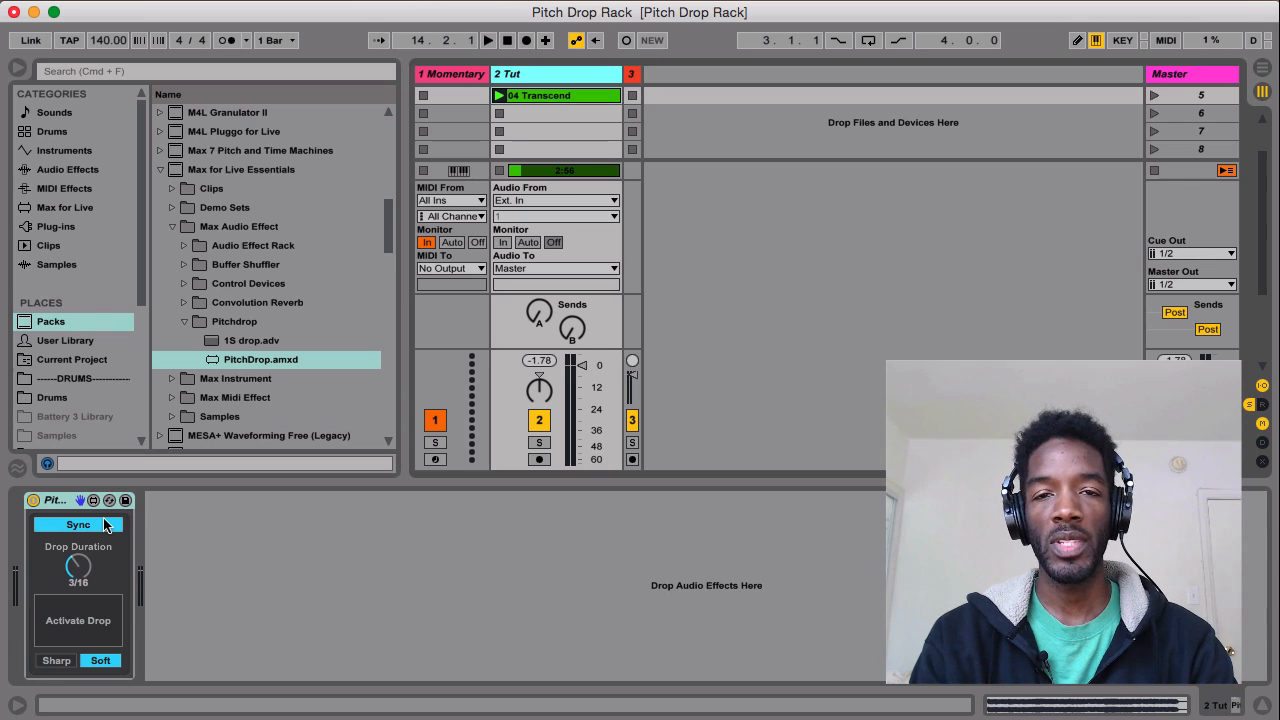
pyautogui.moveTo(648, 74)
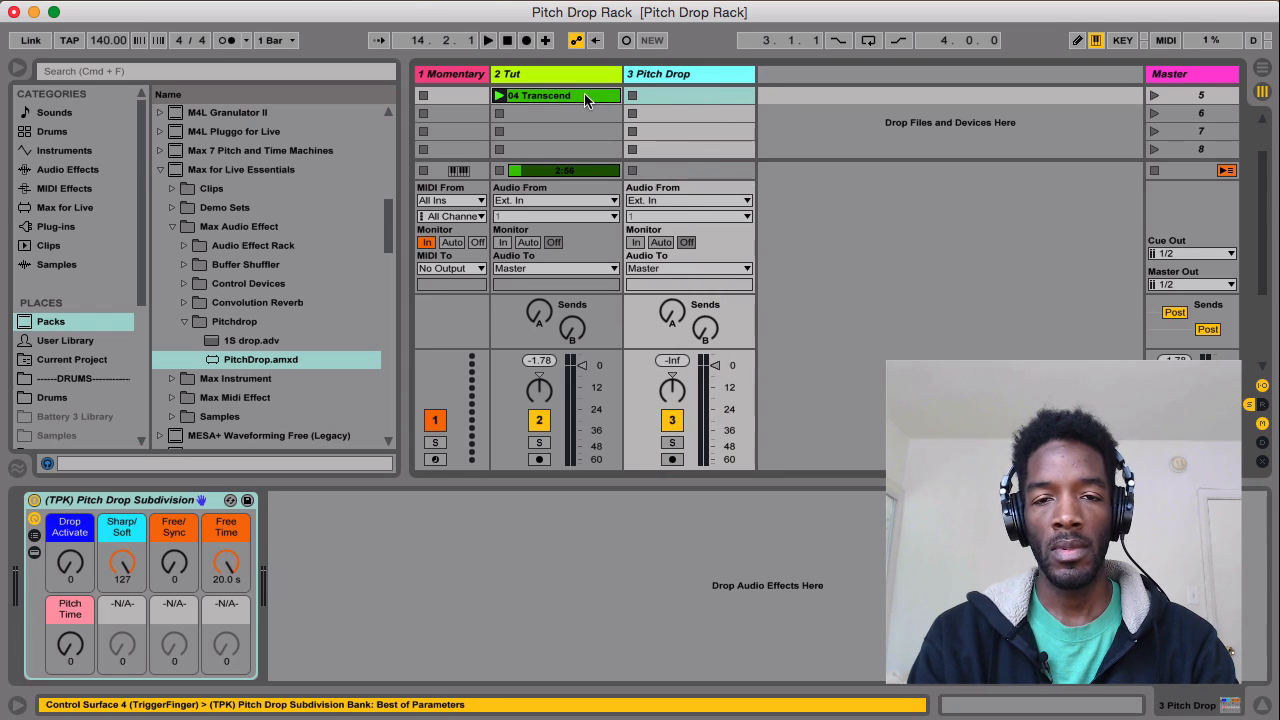
# Step: Drag the 04 Transcend clip onto the Pitch Drop track's first slot
pyautogui.moveTo(555, 95); pyautogui.dragTo(690, 95)
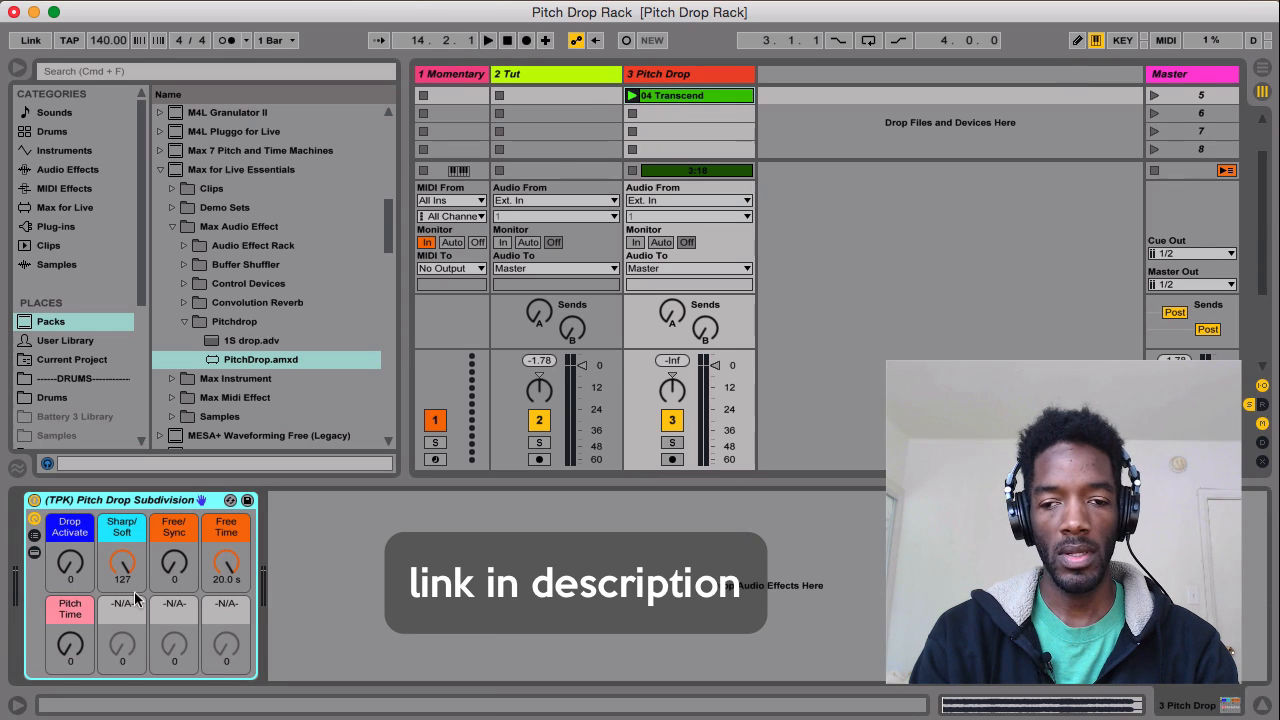
pyautogui.moveTo(165, 643)
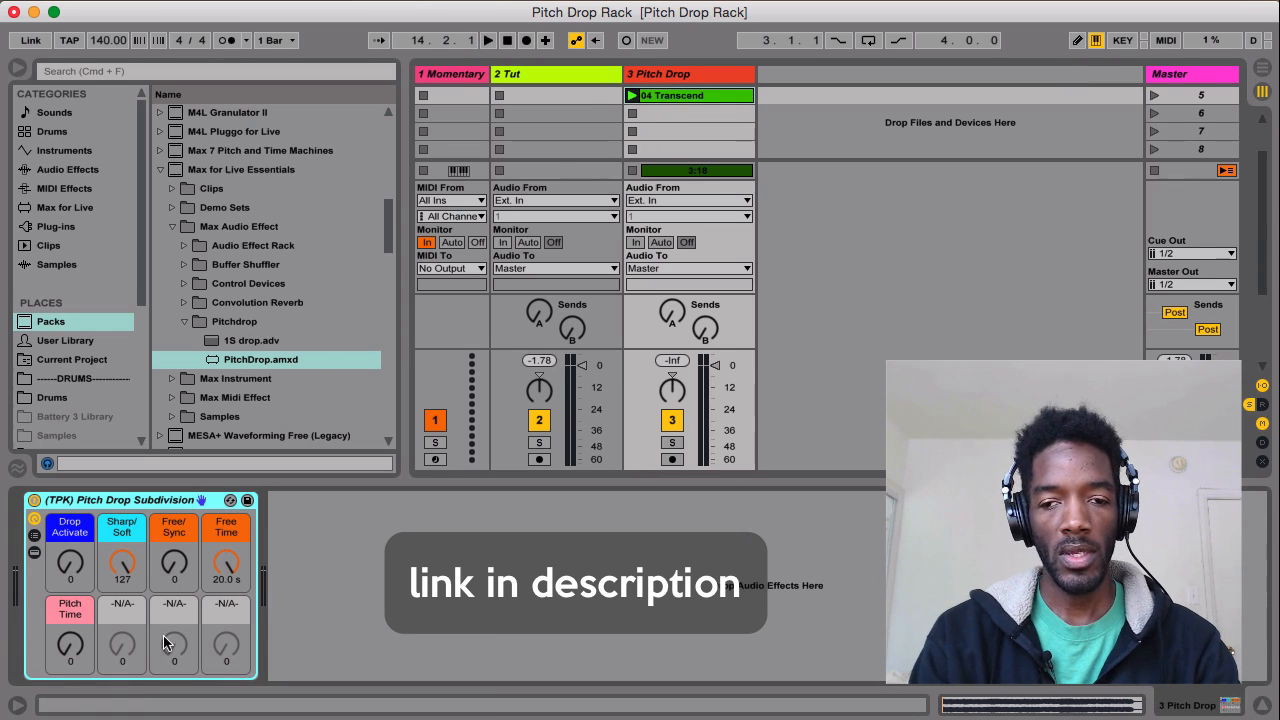